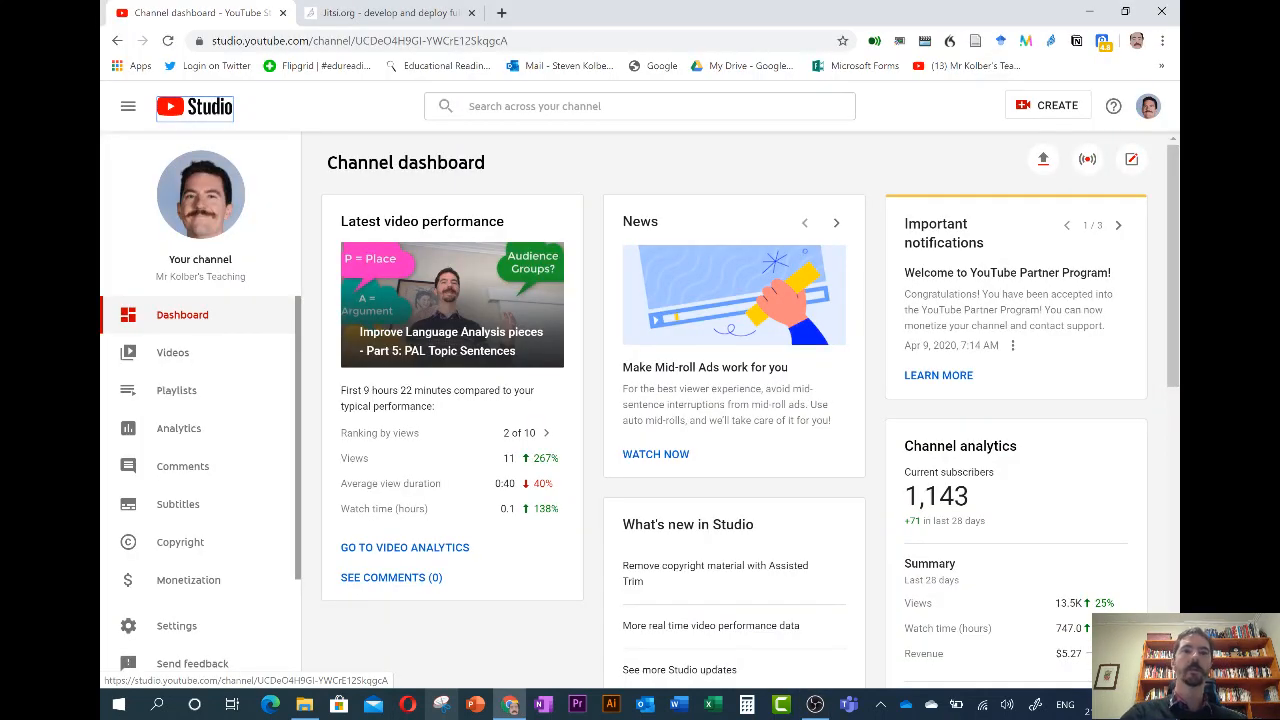
# Start a new Jitsi meeting keeping the suggested room name EntertainingNumbersSubmitPerfectly
pyautogui.click(384, 12)
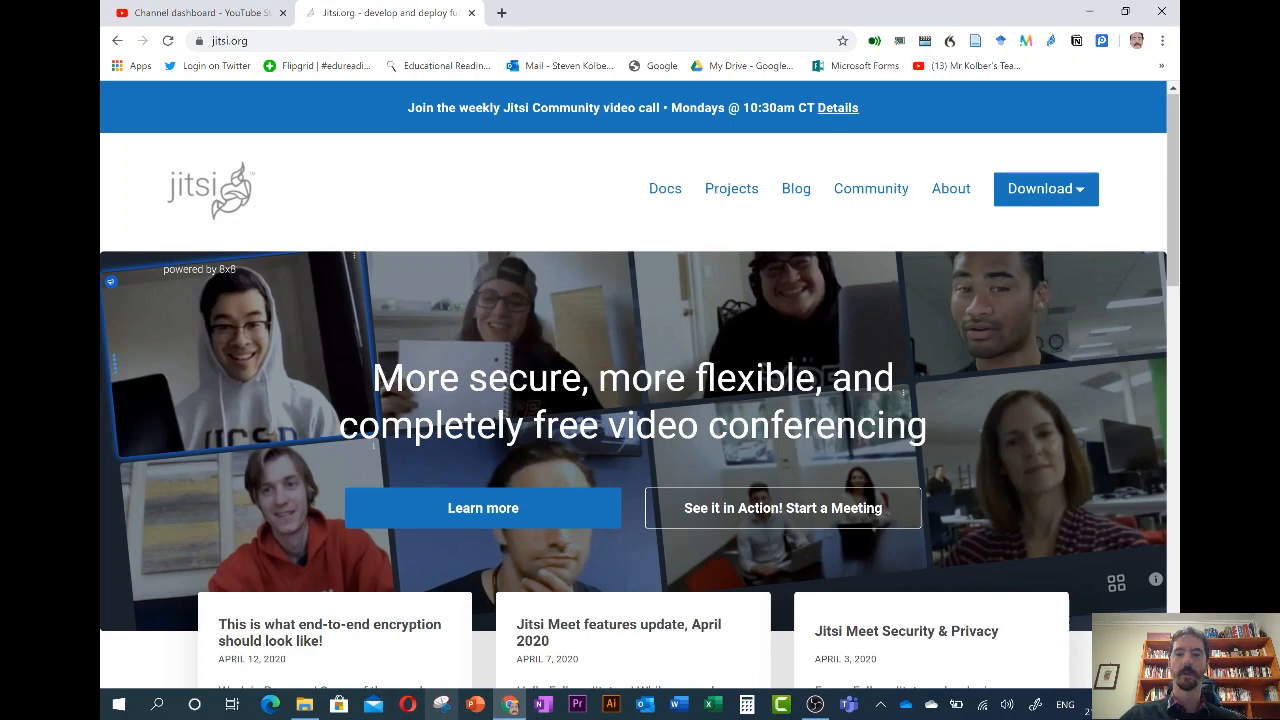
pyautogui.click(784, 508)
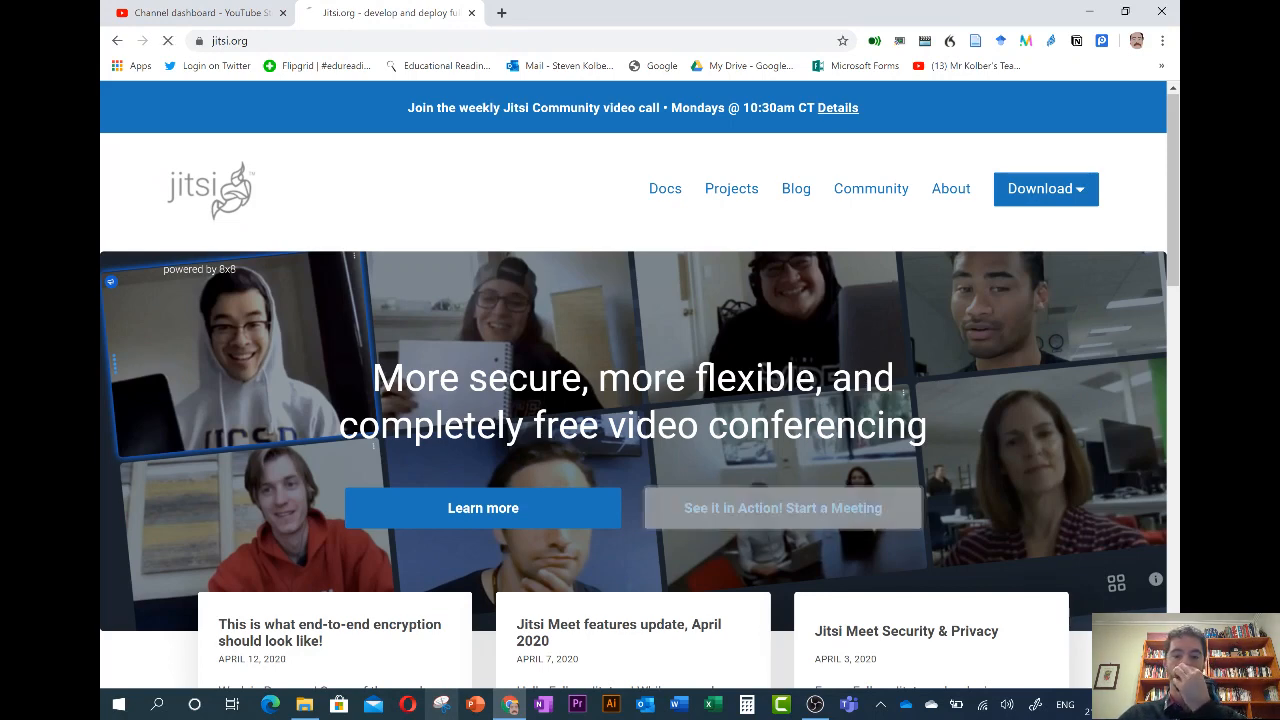
pyautogui.click(784, 508)
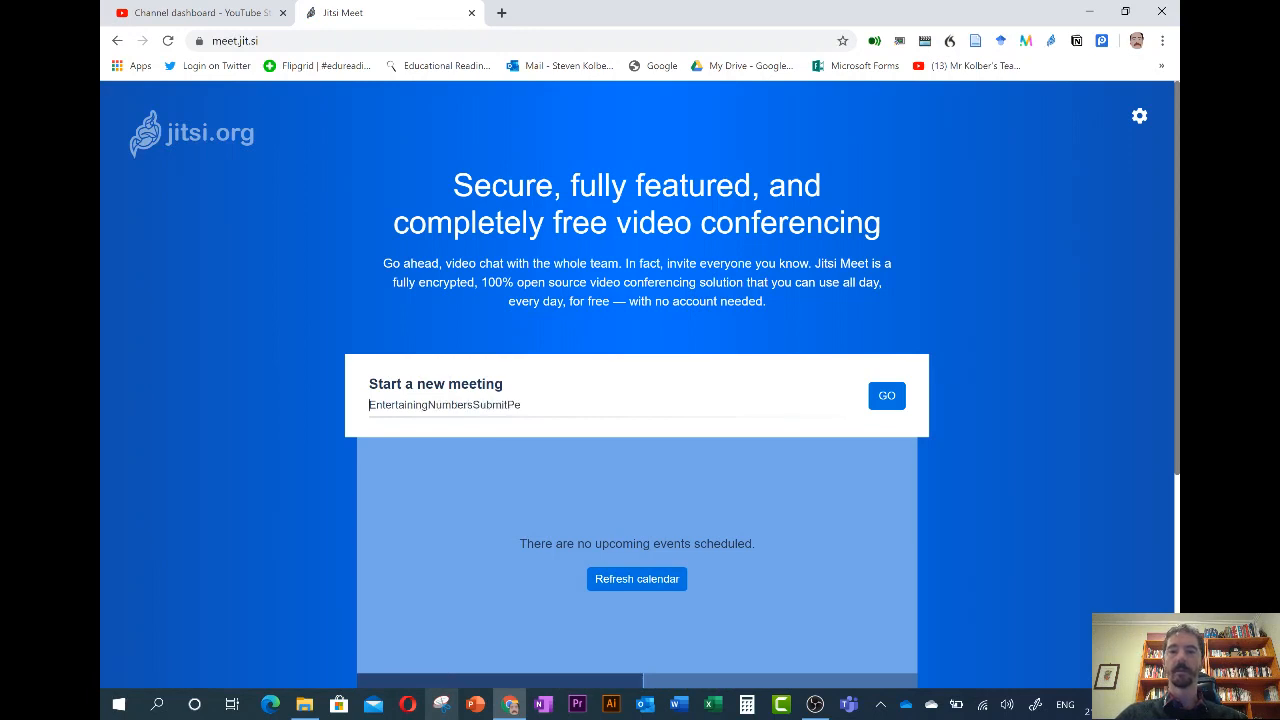
pyautogui.click(886, 396)
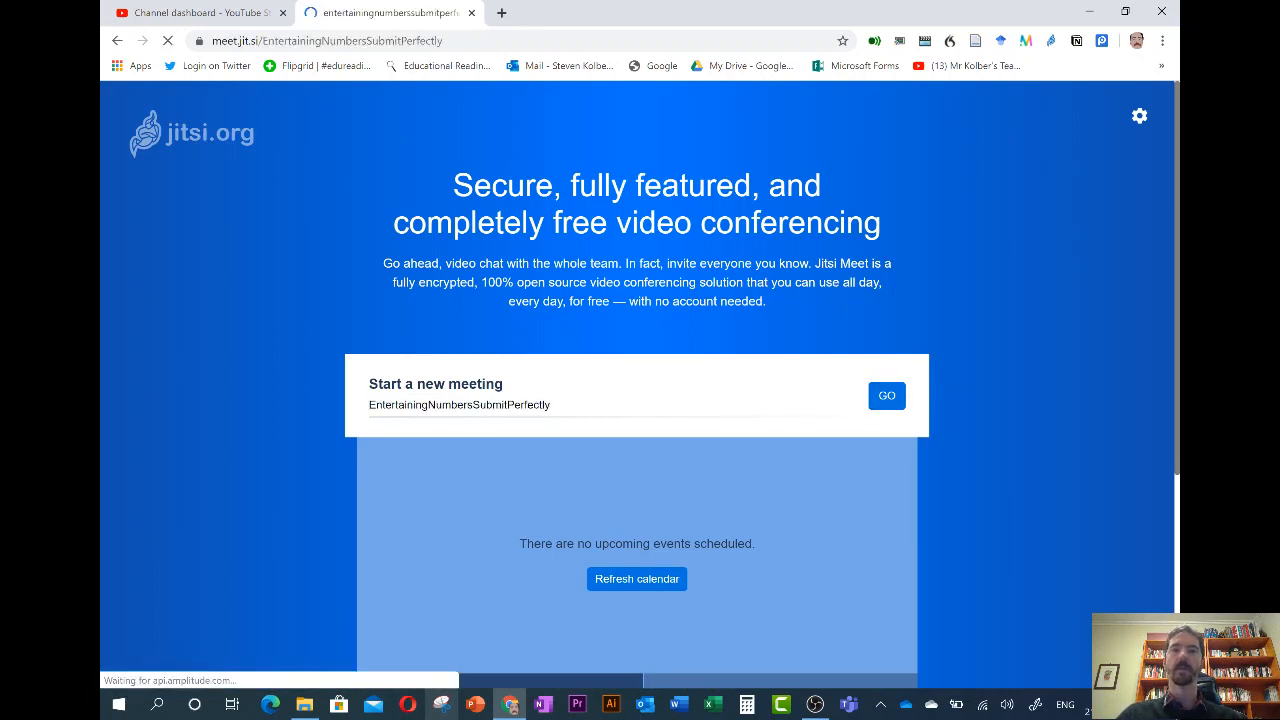
# Join the meeting and bring up its More actions menu
pyautogui.click(884, 396)
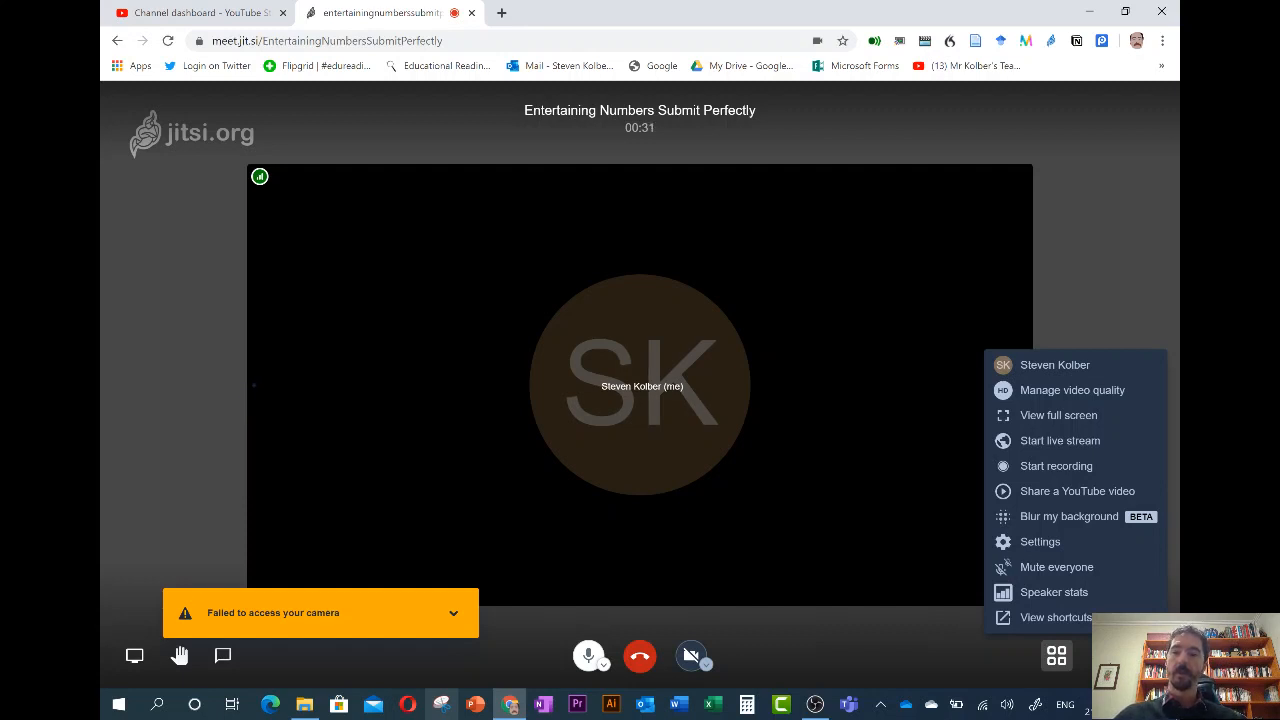
# Begin the meeting's live-stream setup, then switch to the YouTube Studio dashboard
pyautogui.click(1060, 440)
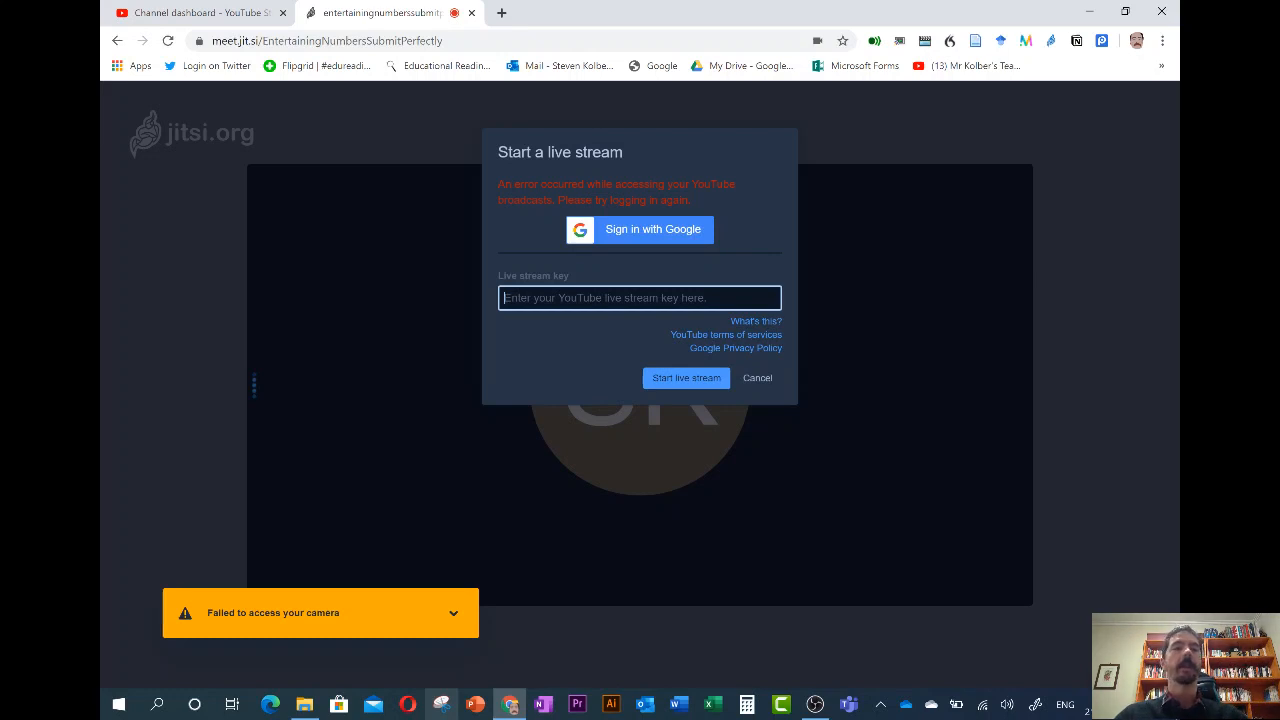
pyautogui.click(196, 12)
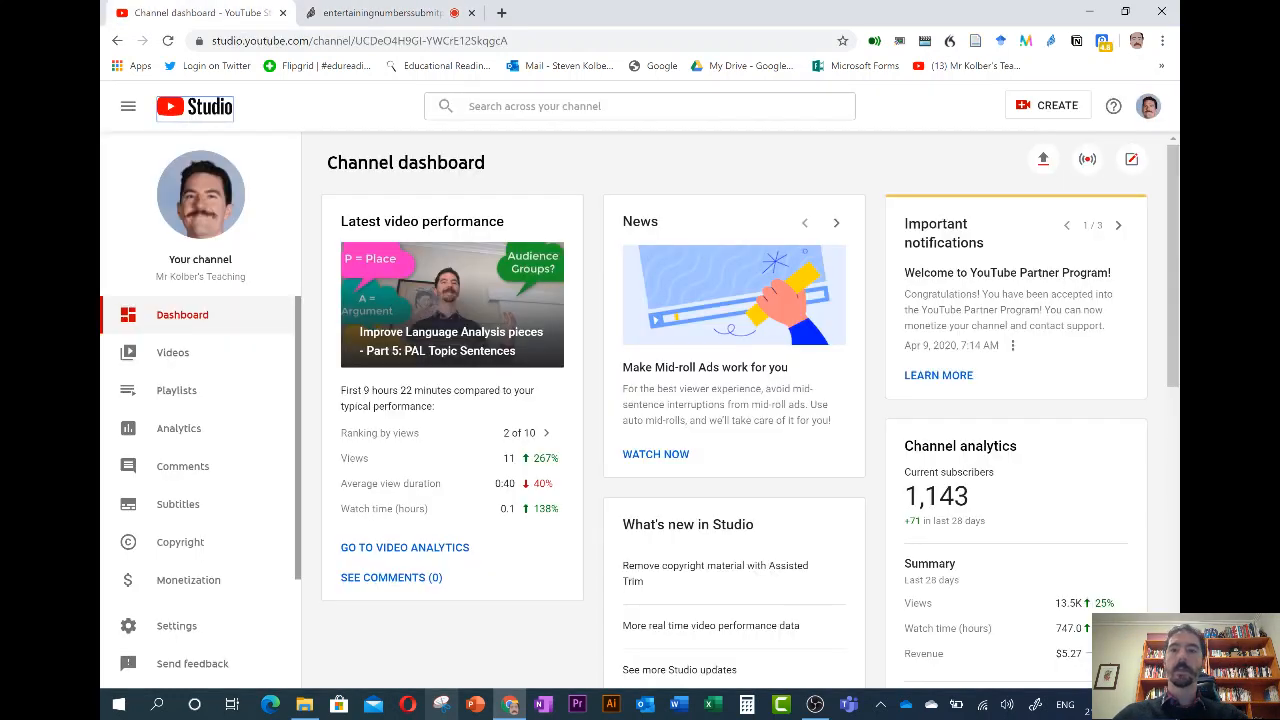
# Create a new YouTube live stream and give it the title Test
pyautogui.click(1048, 104)
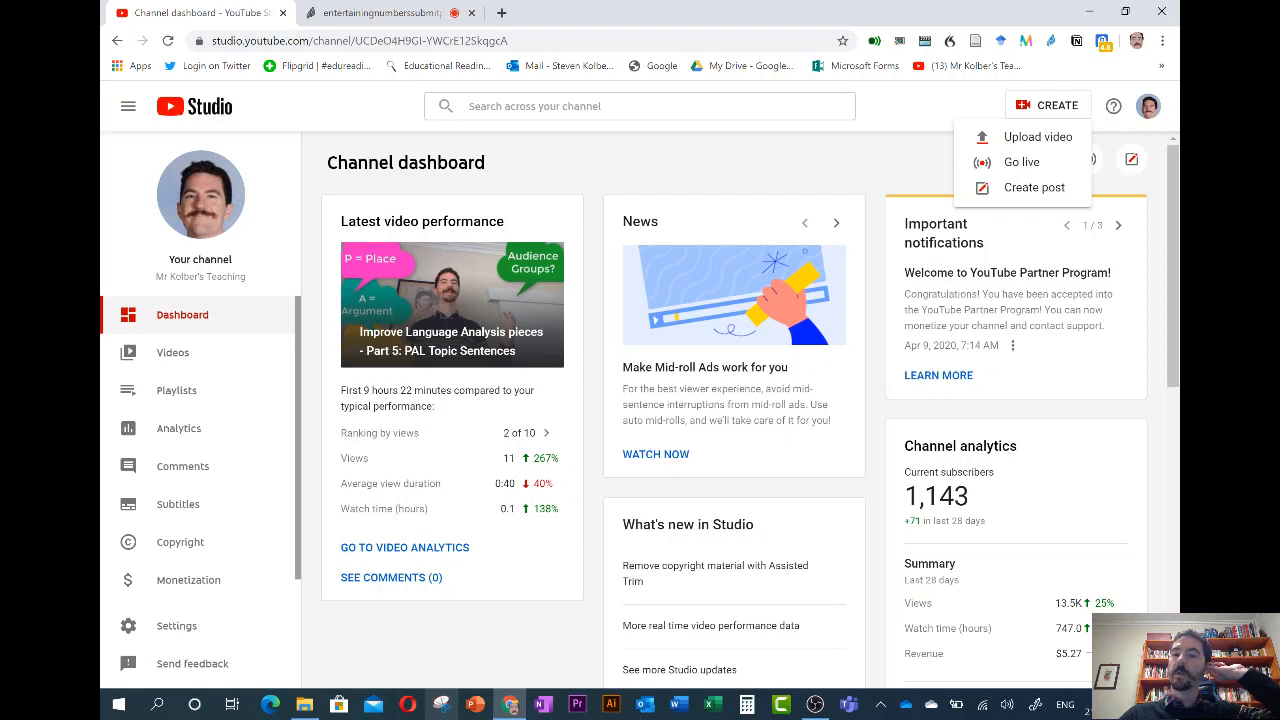
pyautogui.click(1020, 162)
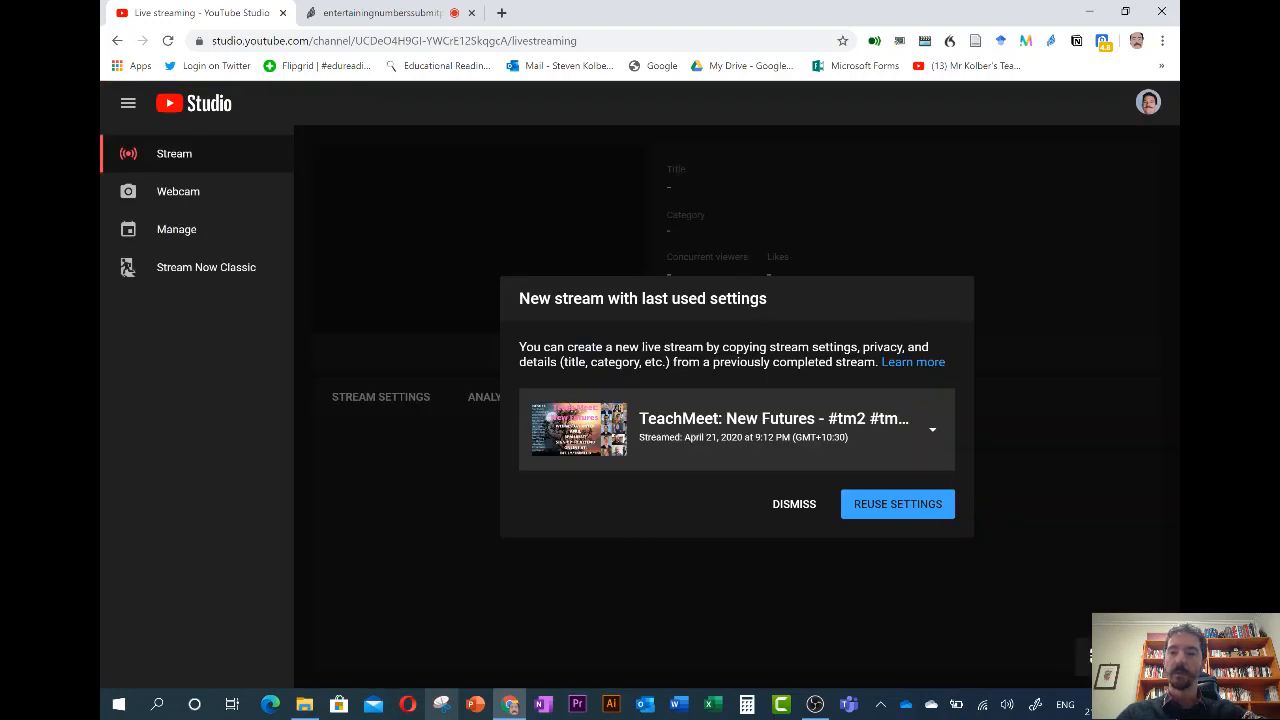
pyautogui.moveTo(794, 504)
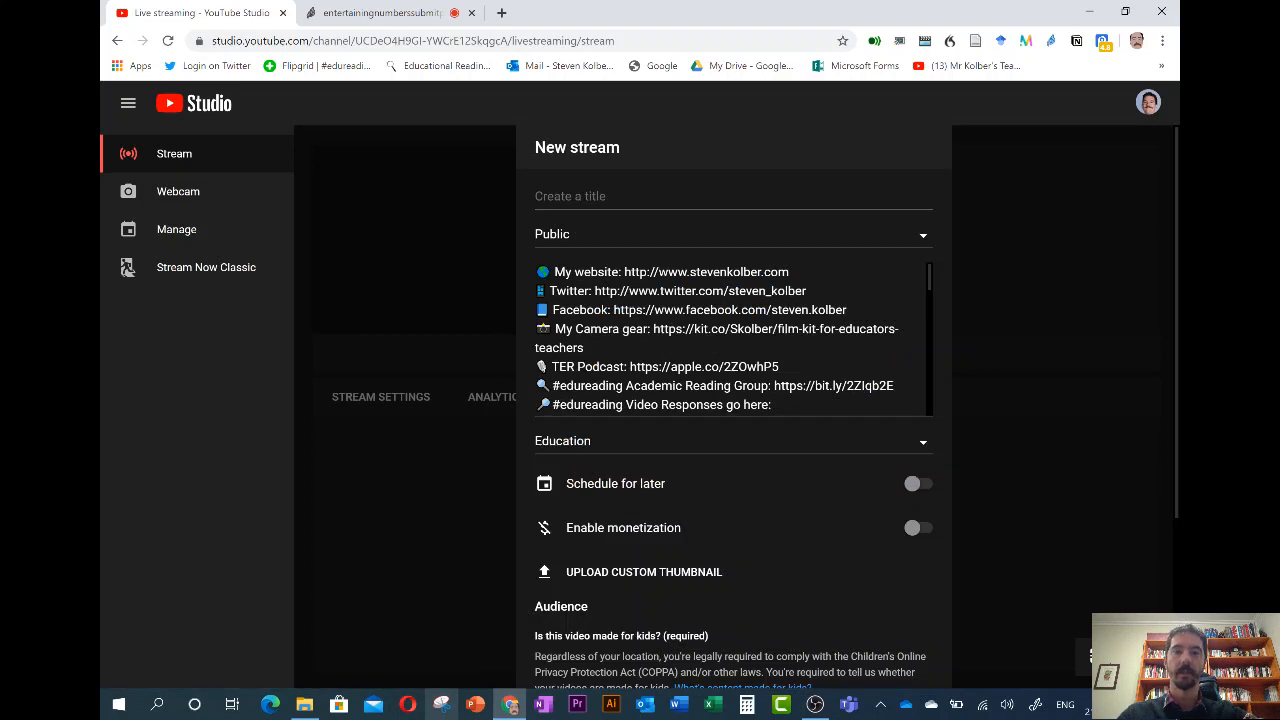
pyautogui.click(552, 232)
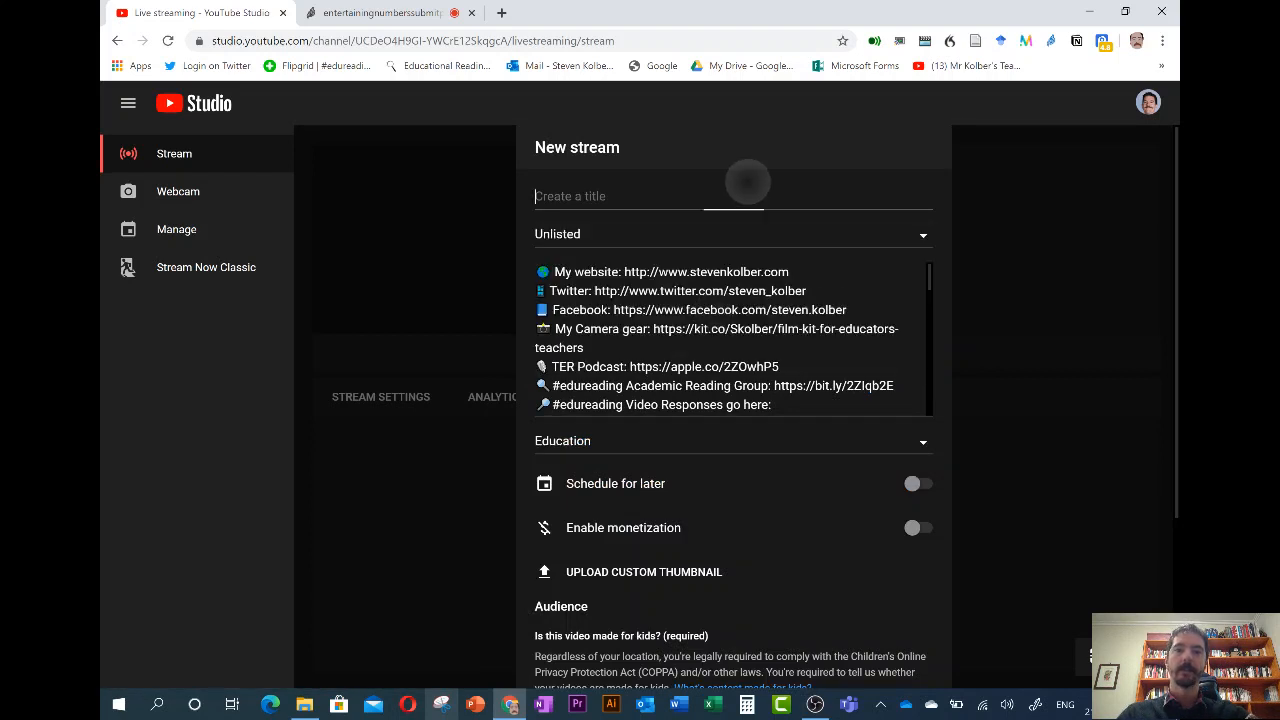
pyautogui.write('Test')
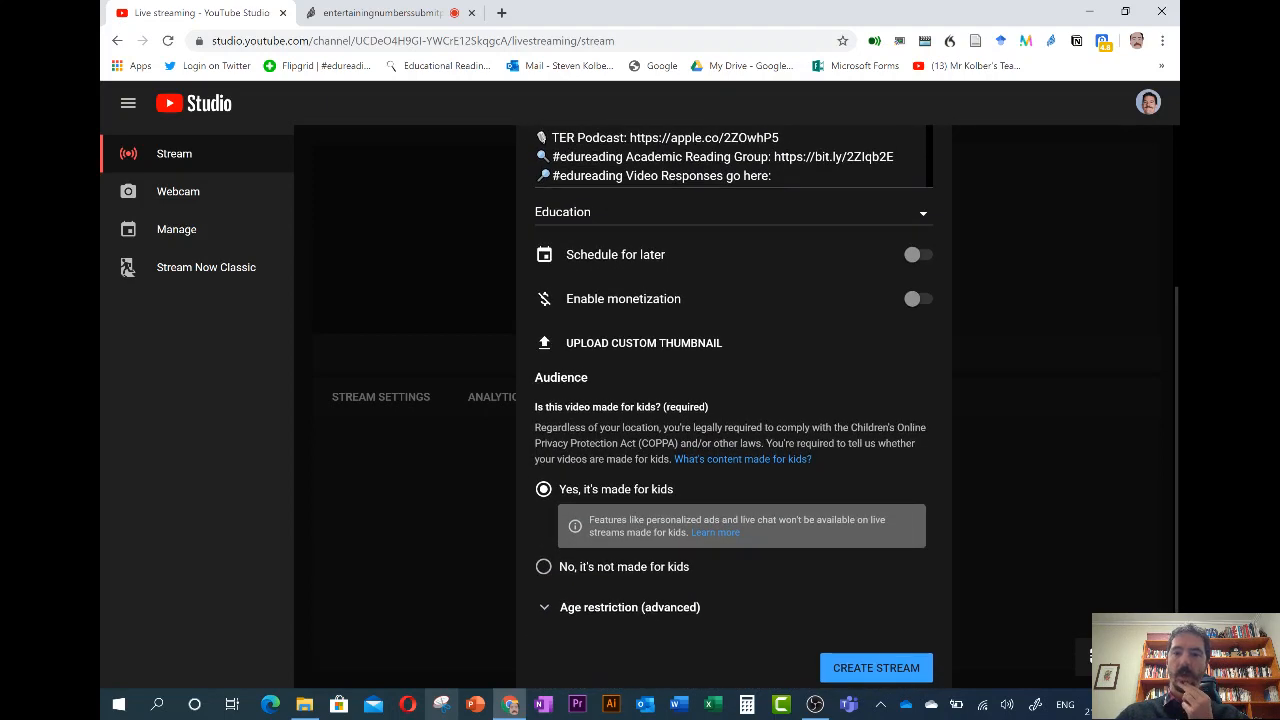
# Create the Test stream and copy its stream key
pyautogui.click(876, 668)
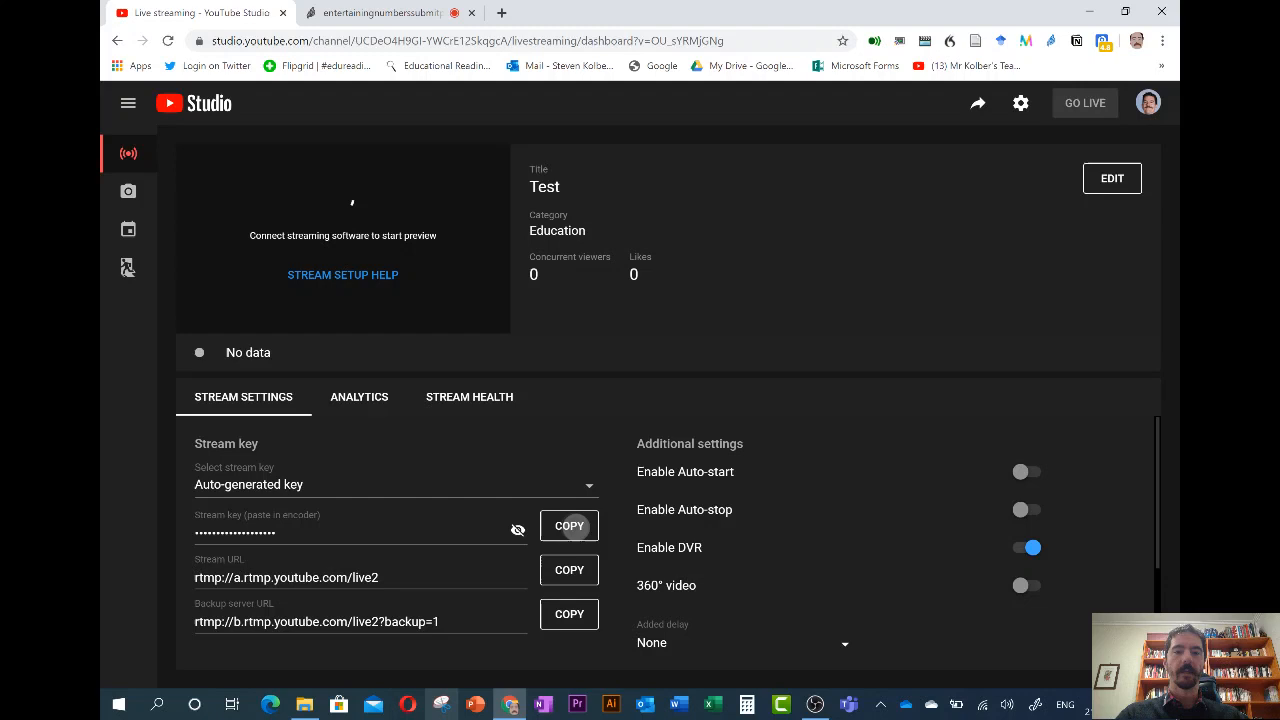
pyautogui.click(568, 524)
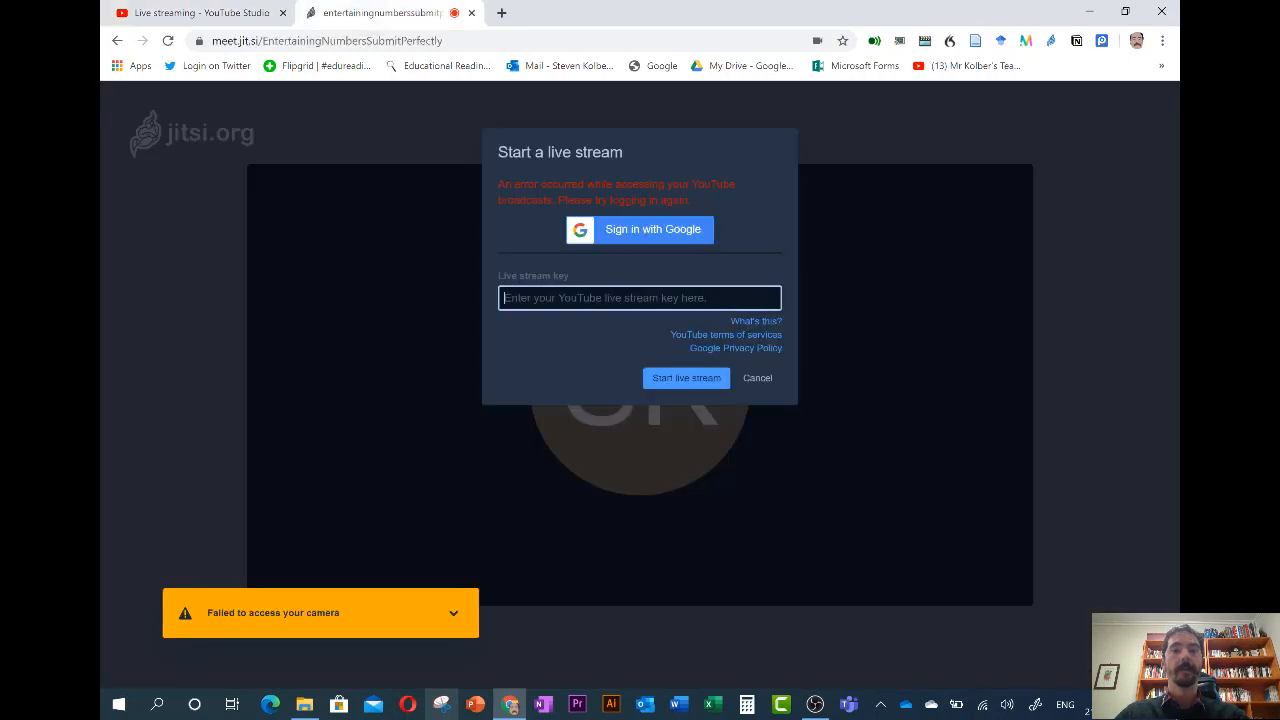
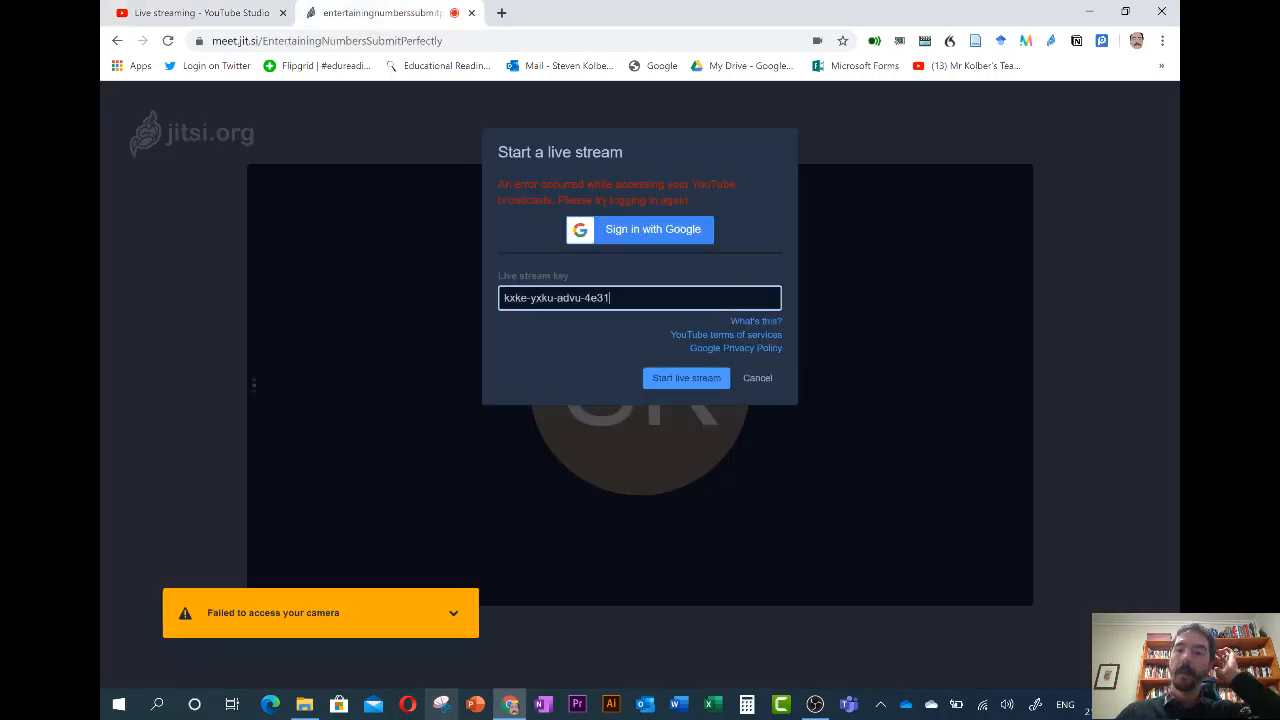
pyautogui.click(686, 376)
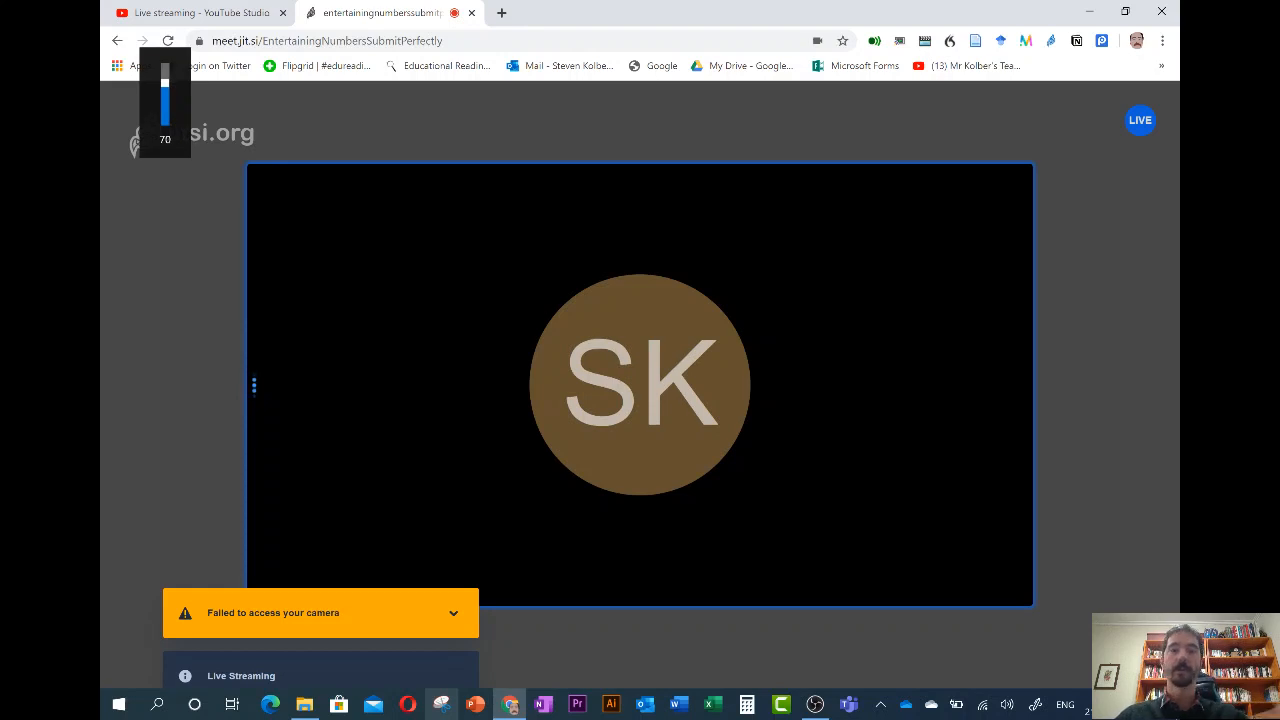
# Put the Test stream live in YouTube Studio once the meeting feed previews
pyautogui.click(196, 12)
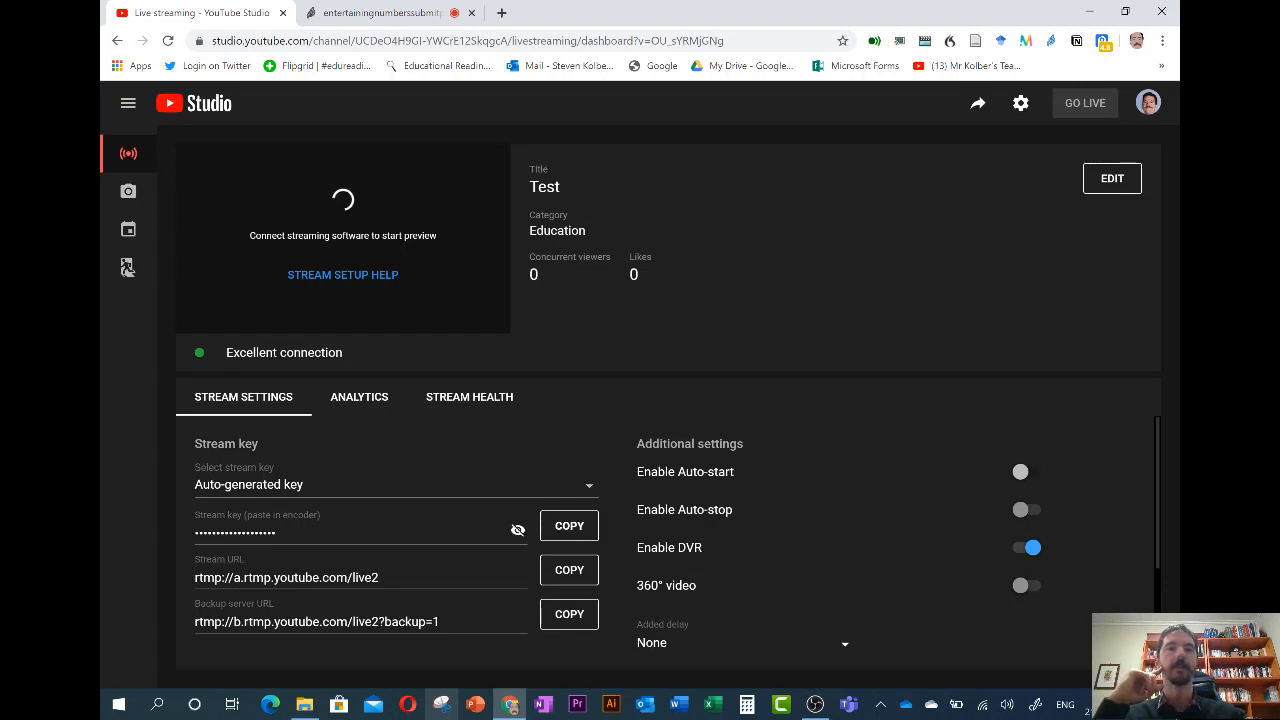
pyautogui.click(380, 12)
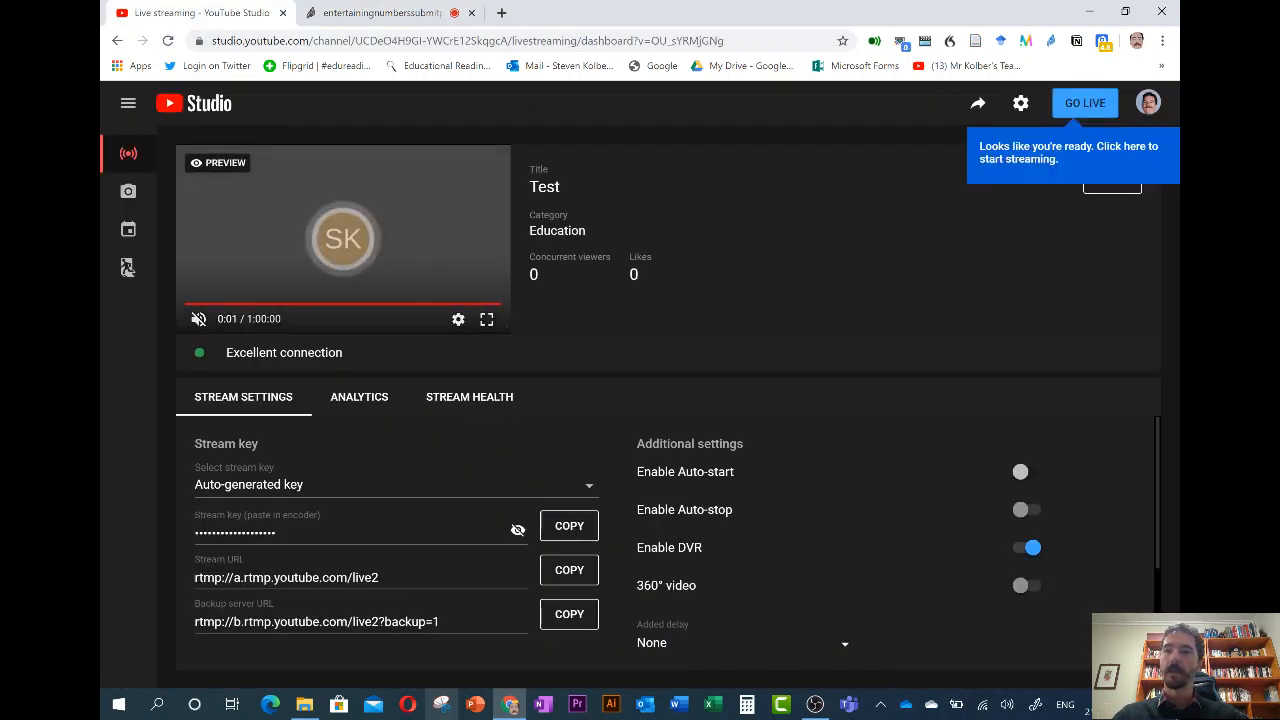
pyautogui.click(1084, 102)
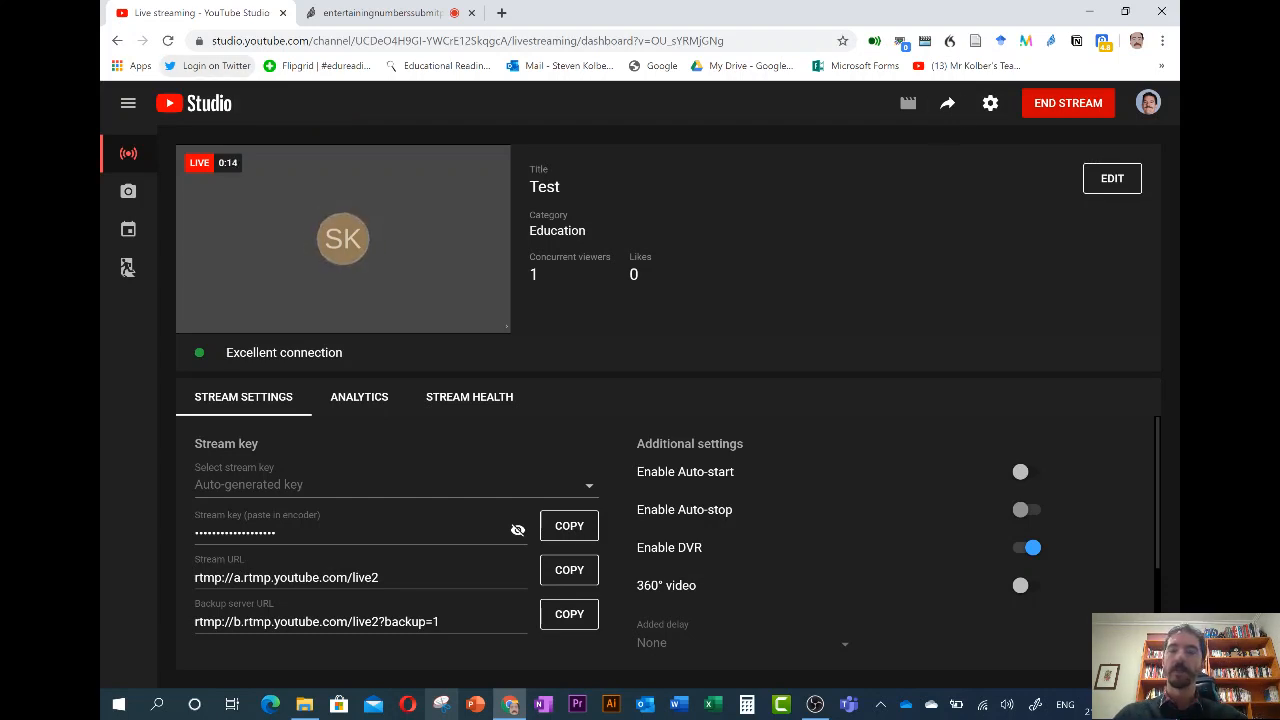
# Copy the Test stream's youtu.be share link and bring up its stream settings
pyautogui.click(948, 104)
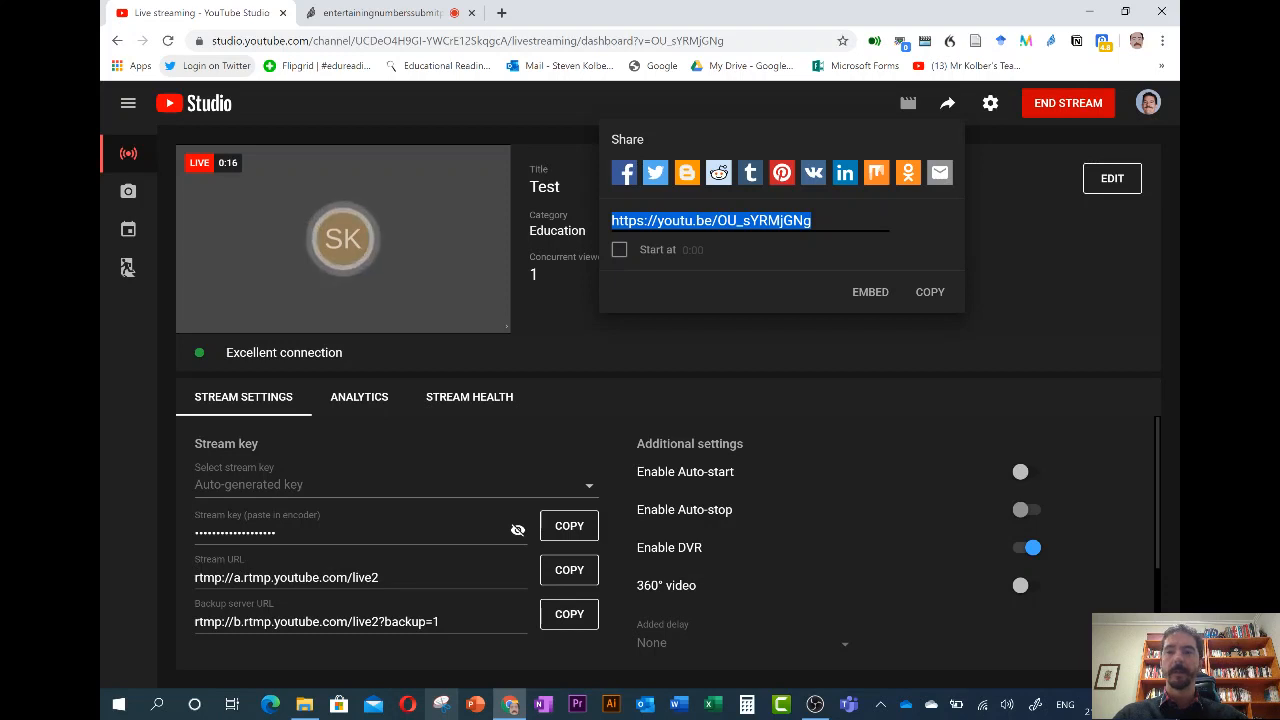
pyautogui.click(928, 292)
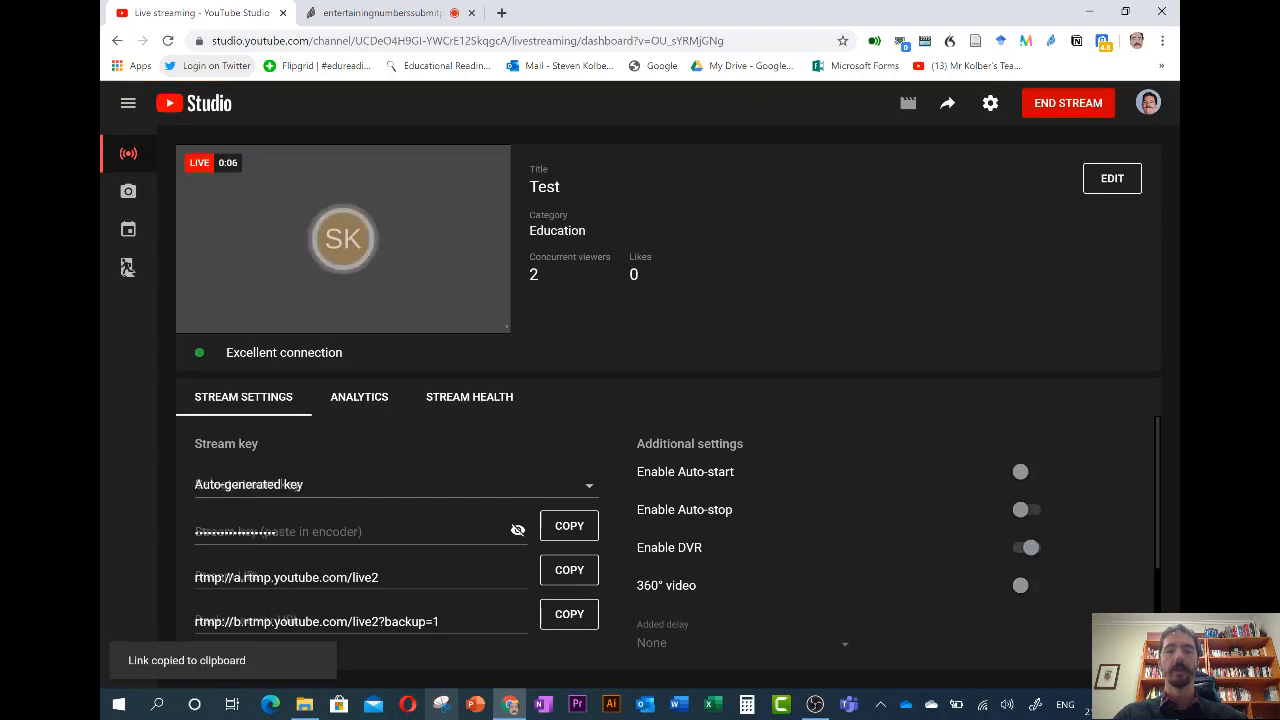
pyautogui.click(1032, 548)
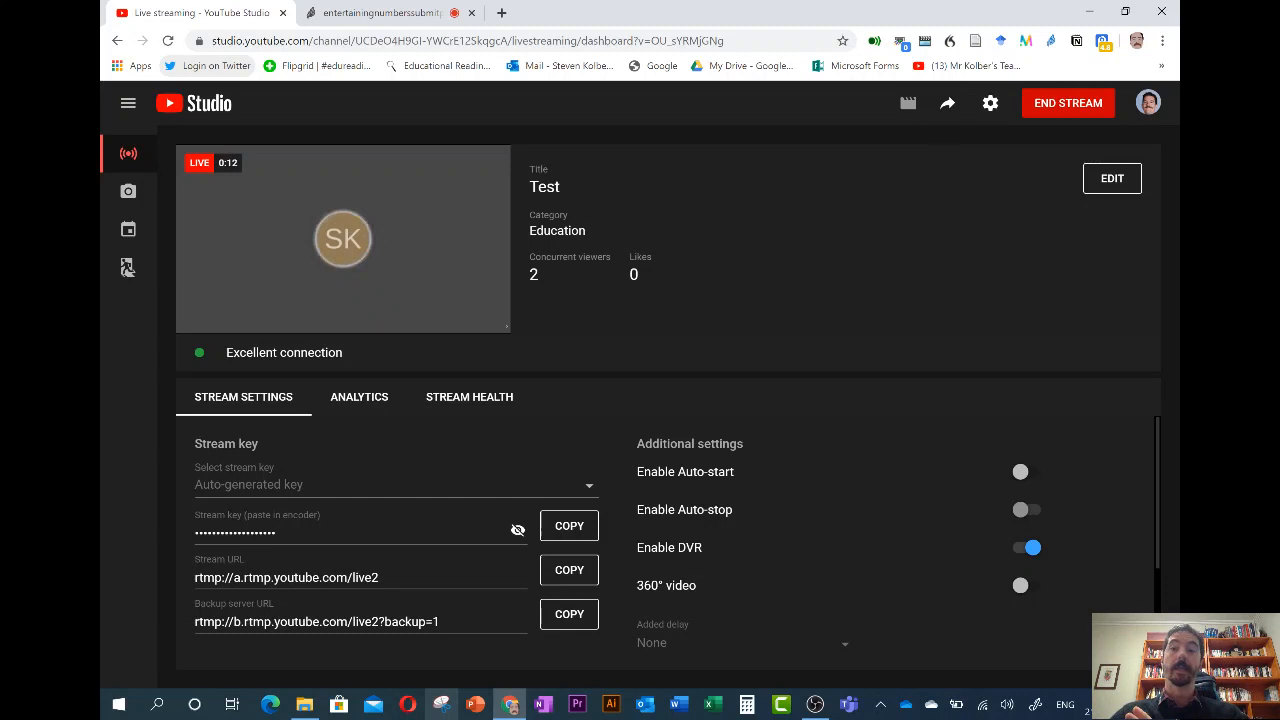
pyautogui.click(946, 104)
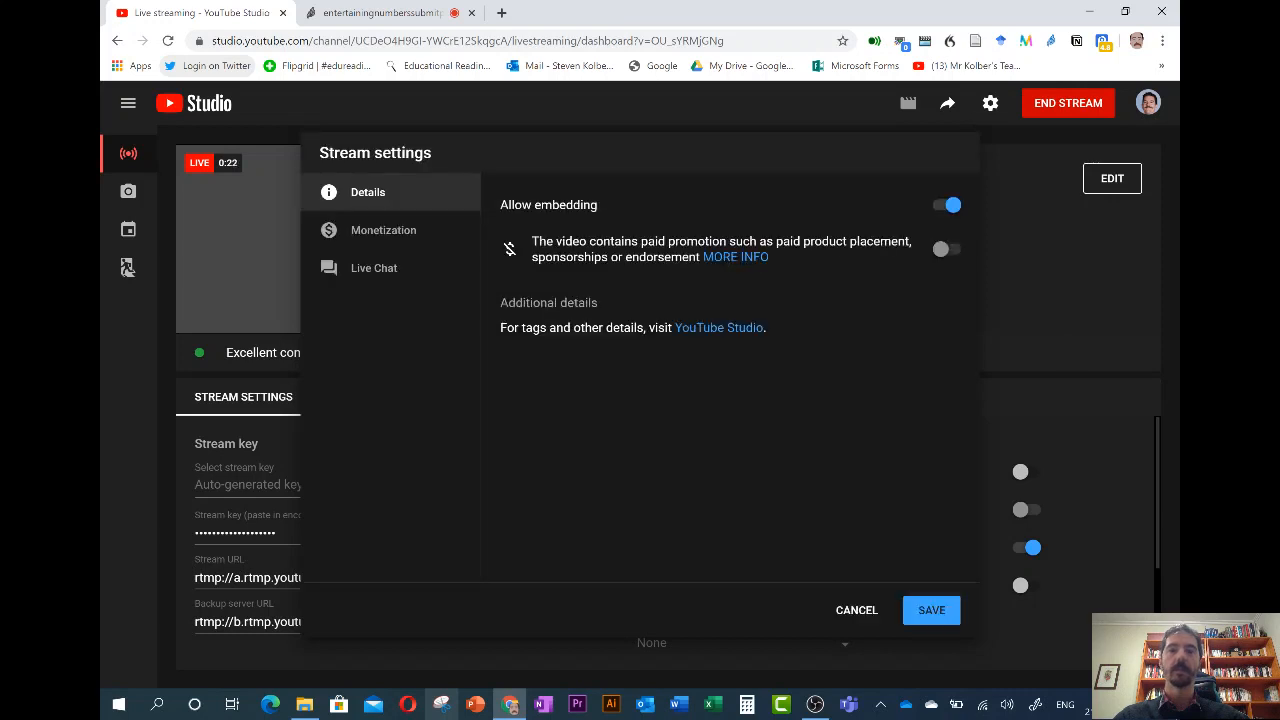
# Dismiss stream settings unchanged, end the Test stream, and return to the Jitsi meeting
pyautogui.click(930, 610)
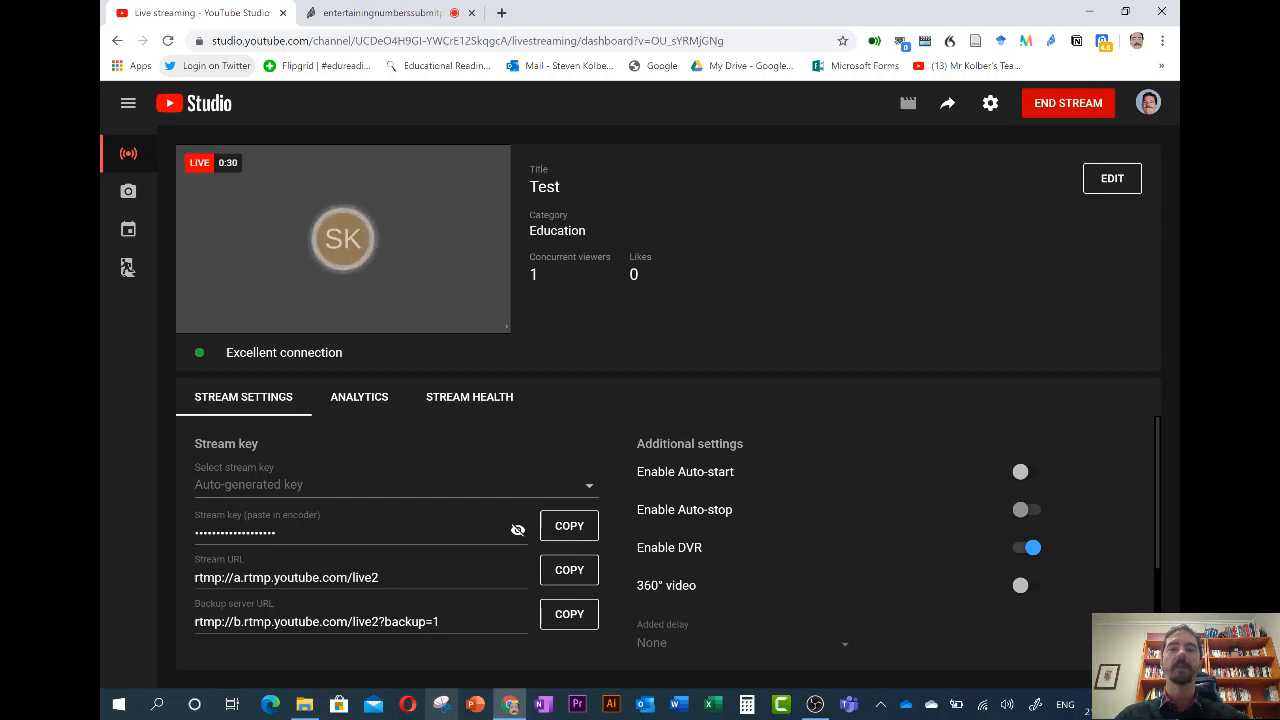
pyautogui.click(1068, 104)
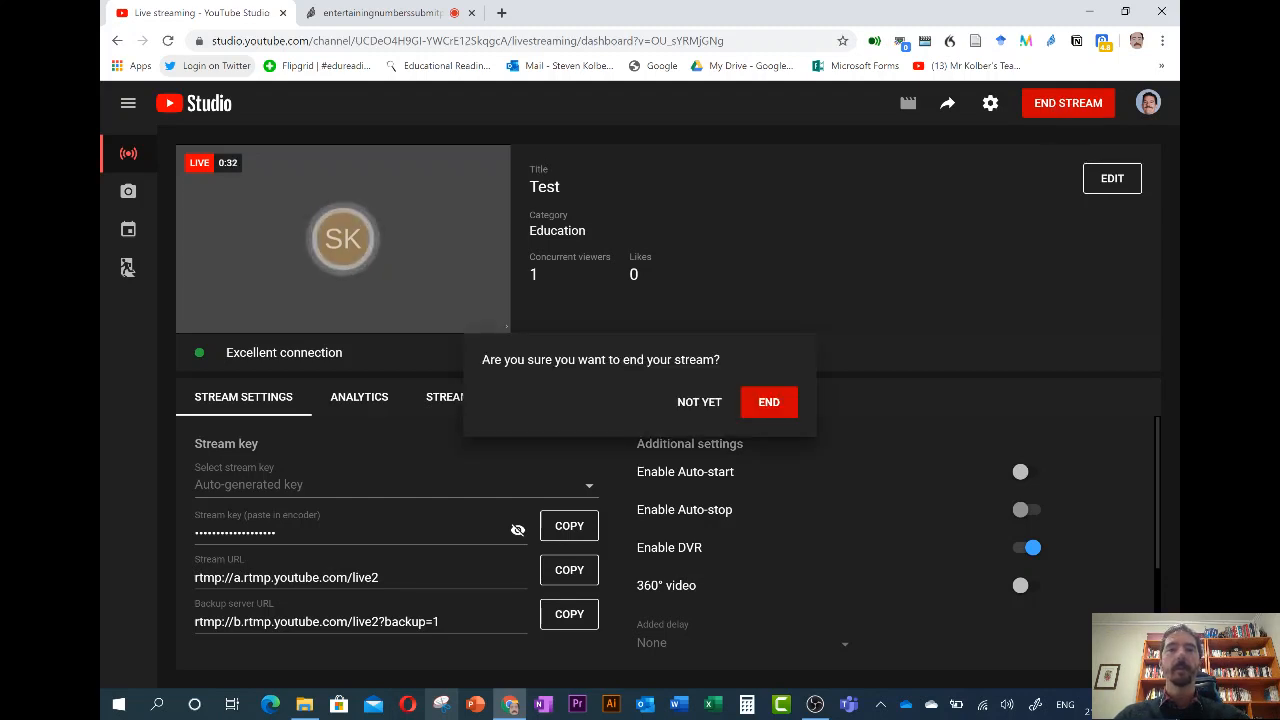
pyautogui.click(700, 400)
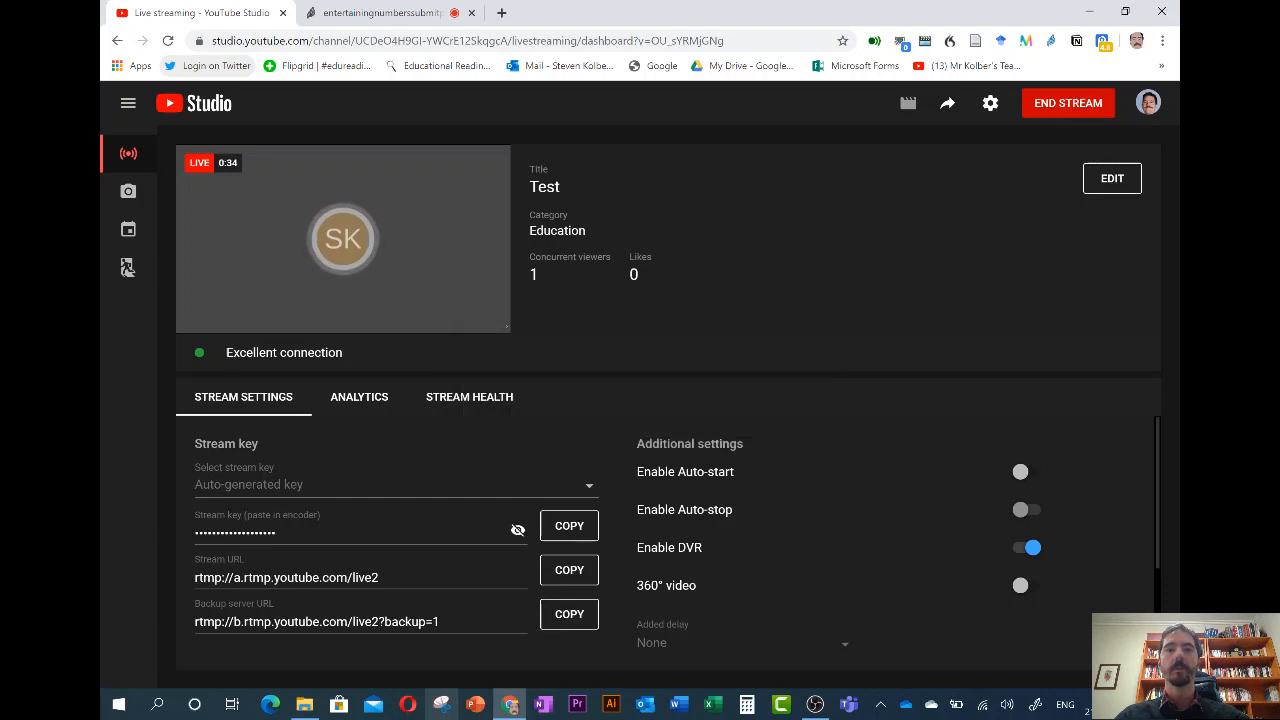
pyautogui.click(380, 12)
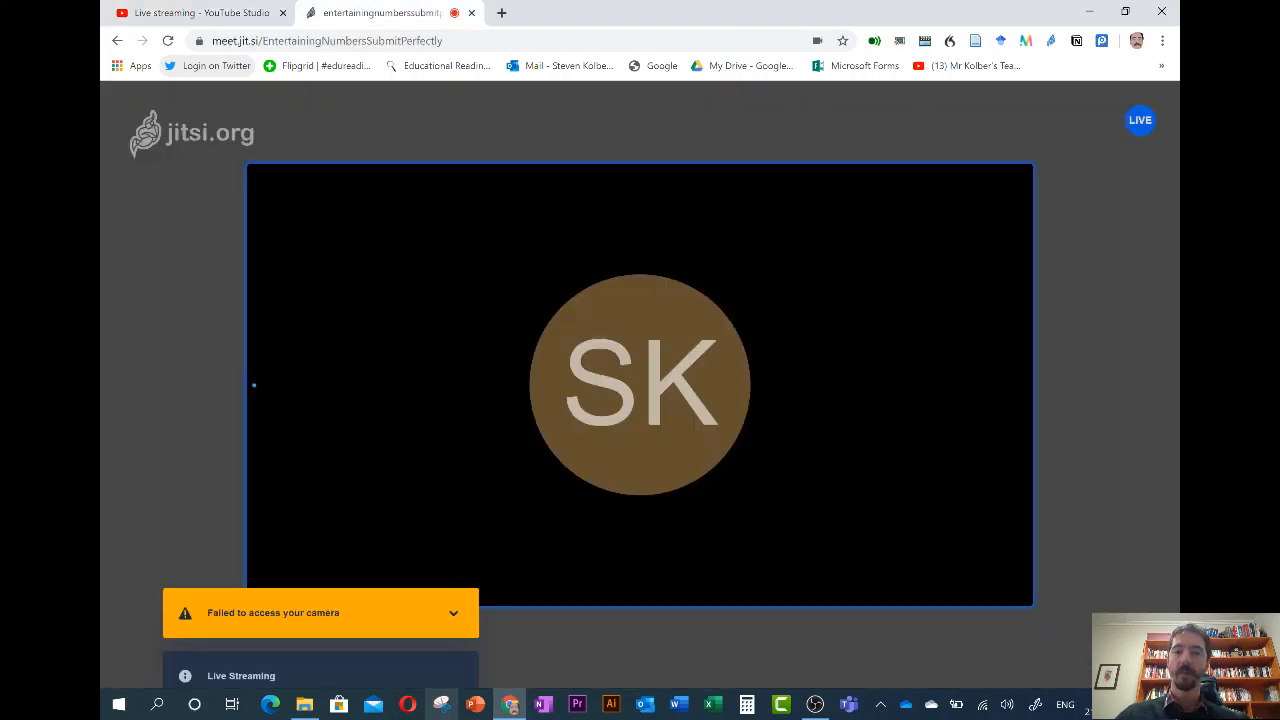